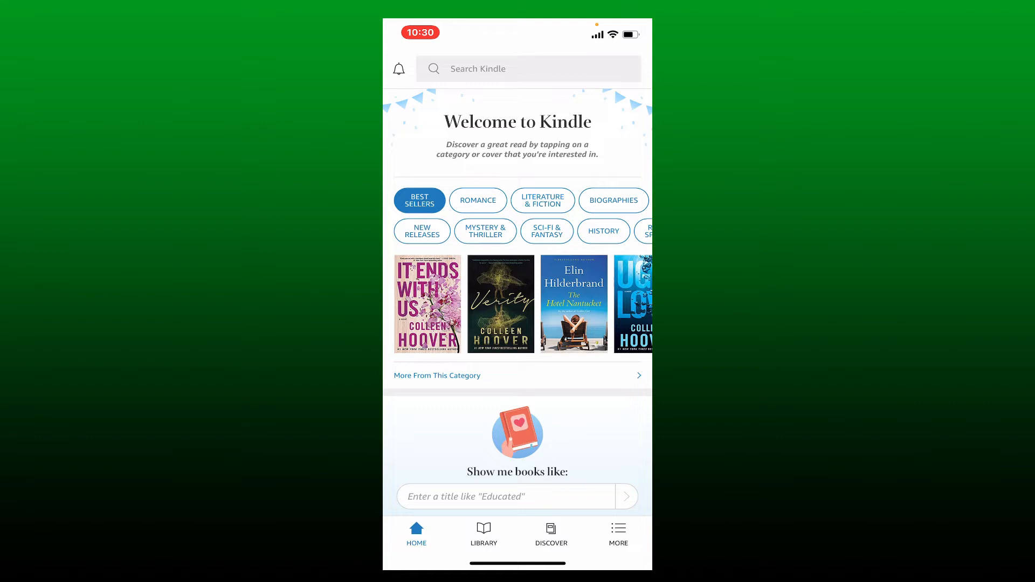
- Show the More menu with Sync, Settings and Help & Feedback options
click(618, 535)
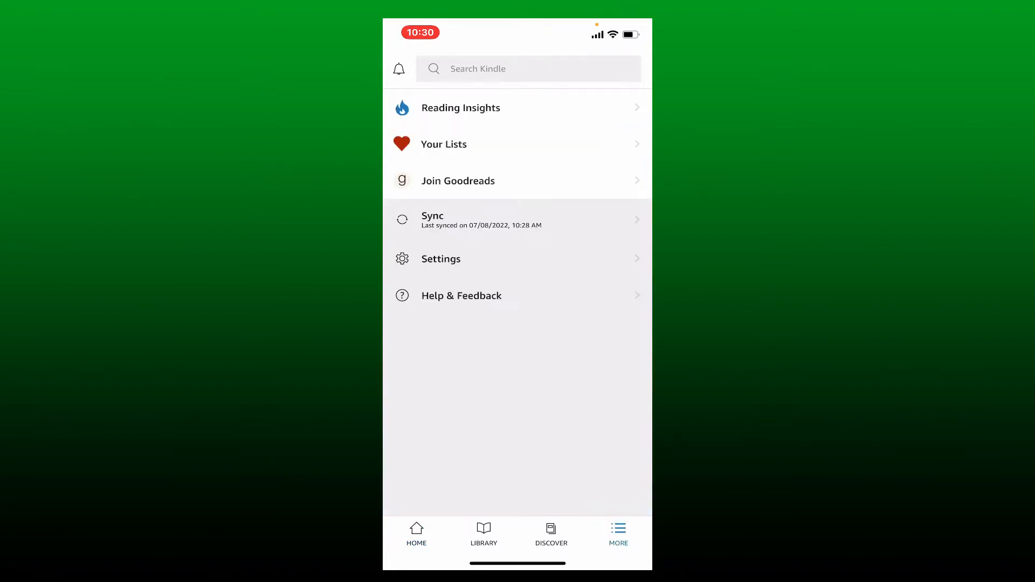
click(440, 258)
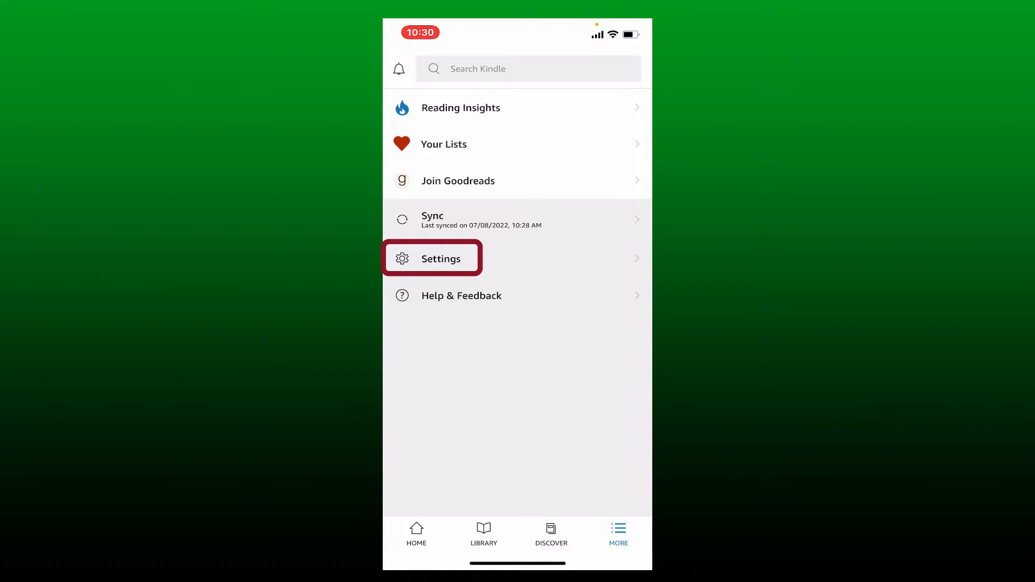
- Reach 'Close your Amazon account' at the bottom of Settings and start the closure
click(433, 258)
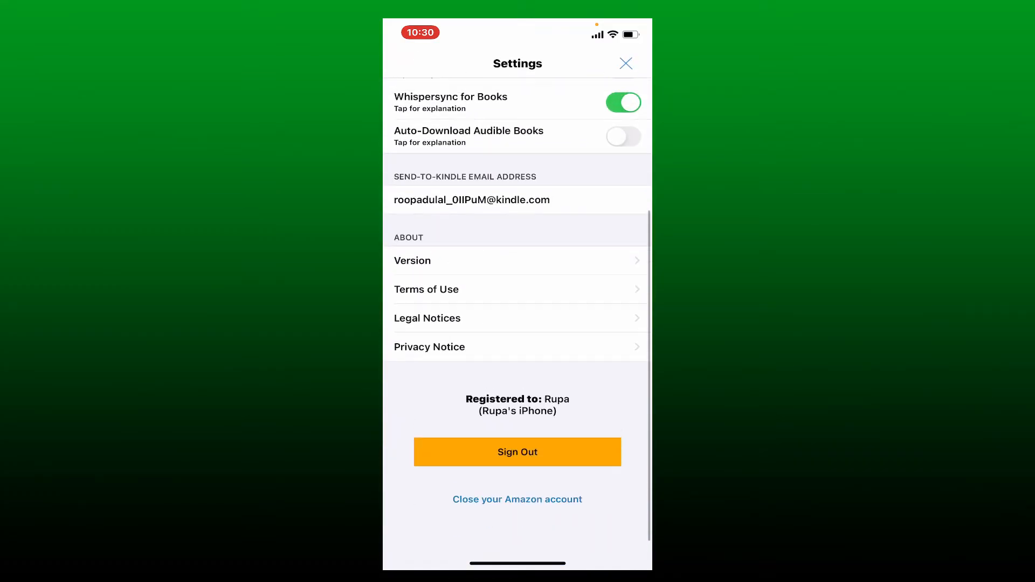
scroll(down, 3)
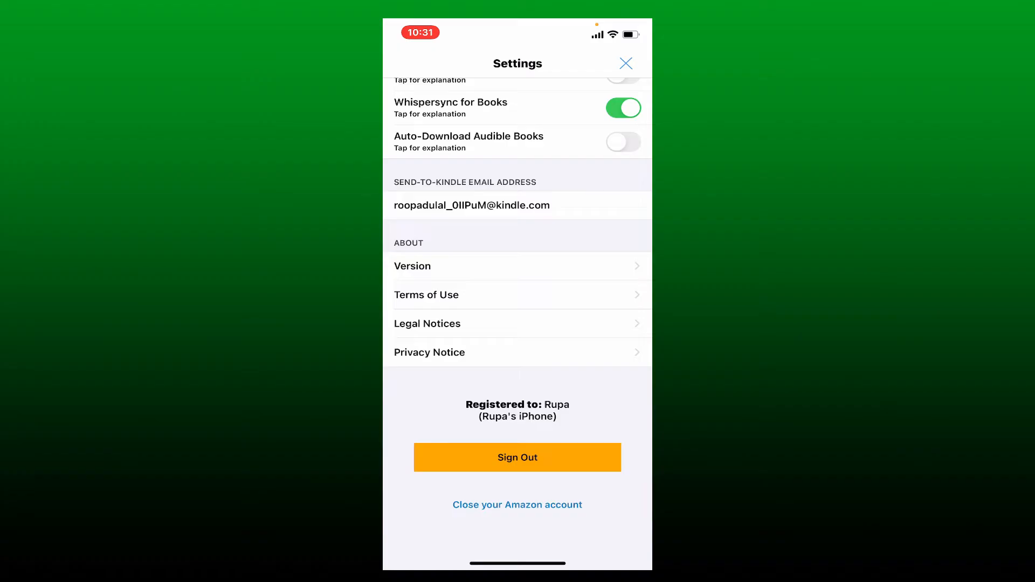
click(517, 504)
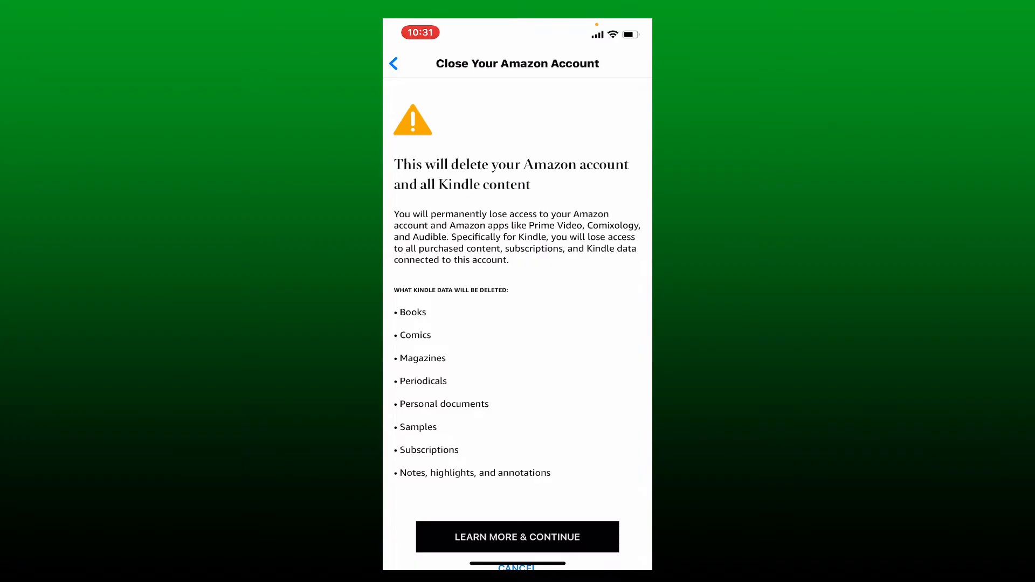
- Read the deletion warning and continue via 'Learn More & Continue' to the closure request page
scroll(down, 3)
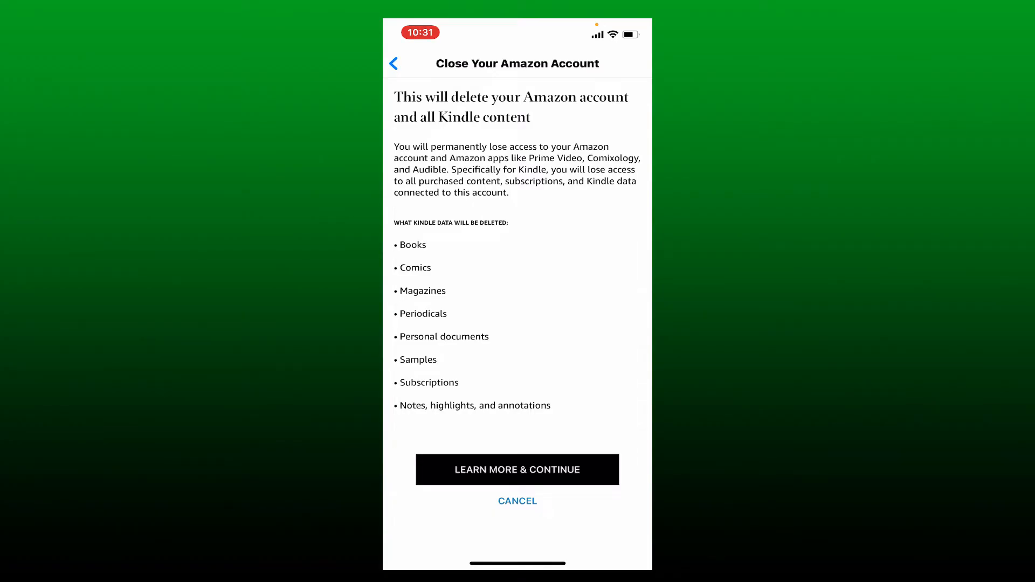
click(517, 469)
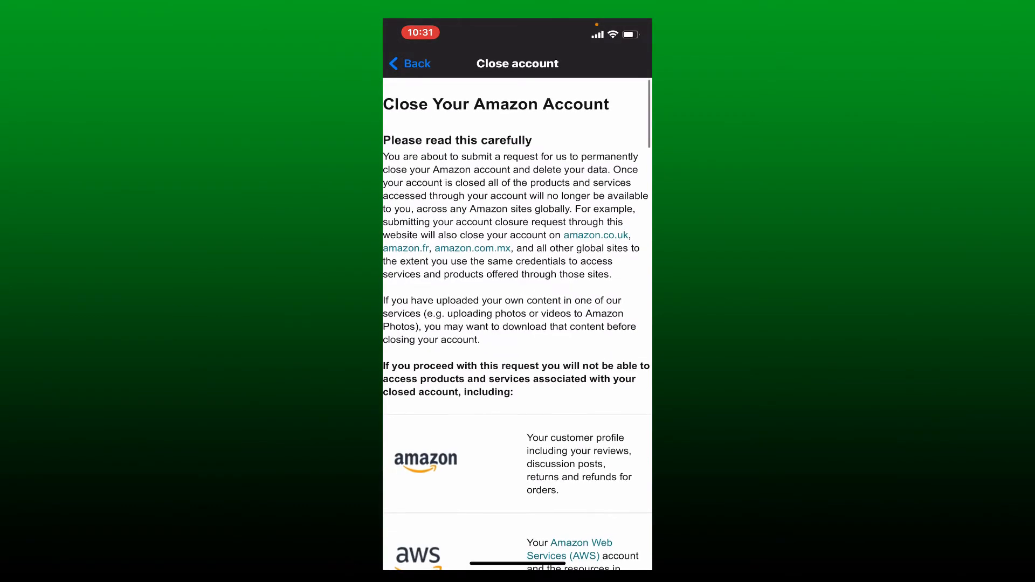
- Read through the permanent-action notice down to the reason choice and confirmation form
scroll(down, 3)
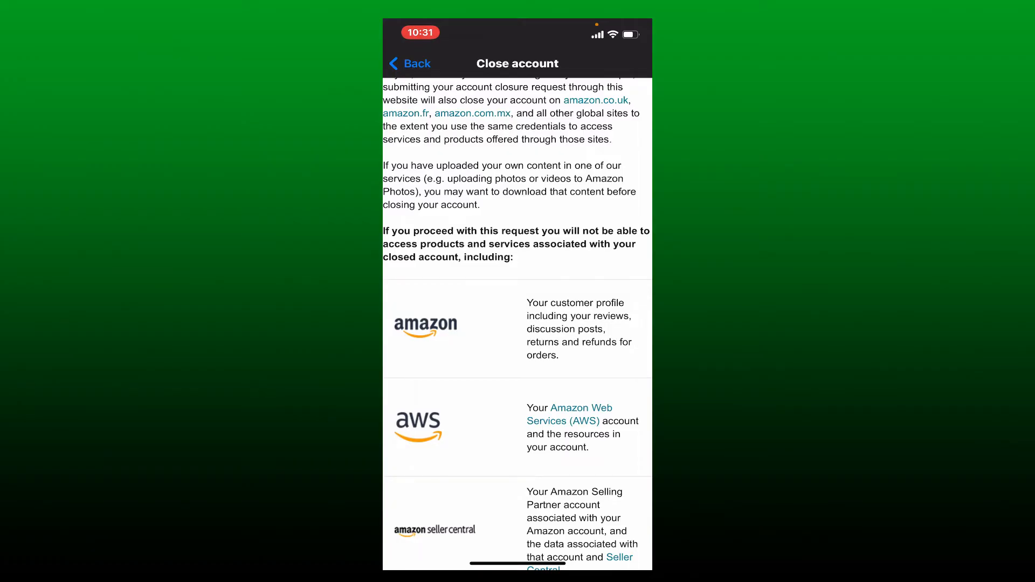
scroll(down, 3)
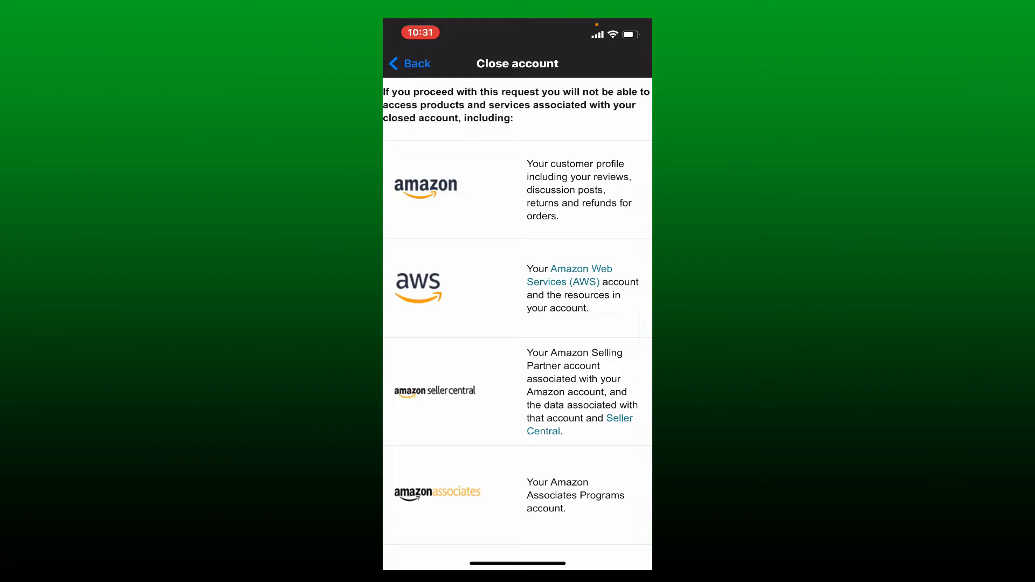
scroll(down, 3)
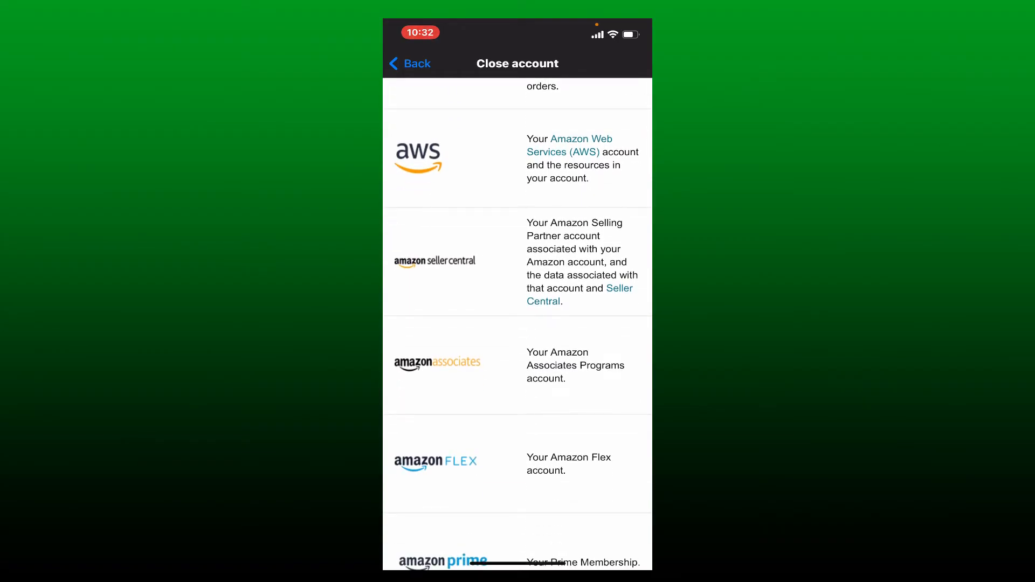
scroll(down, 3)
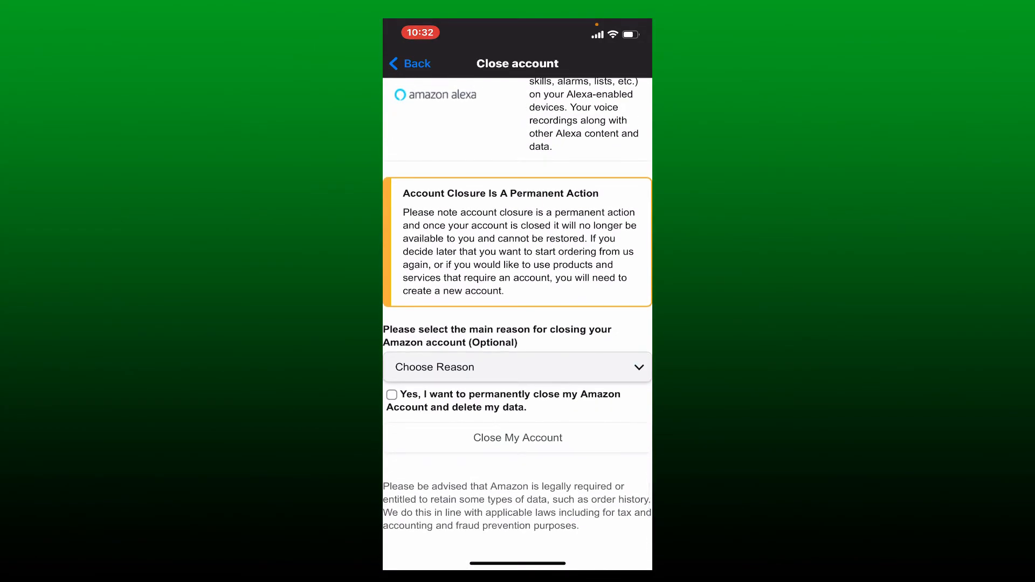
- Submit the closure request with reason 'I have another account' and permanent closure confirmed
click(517, 367)
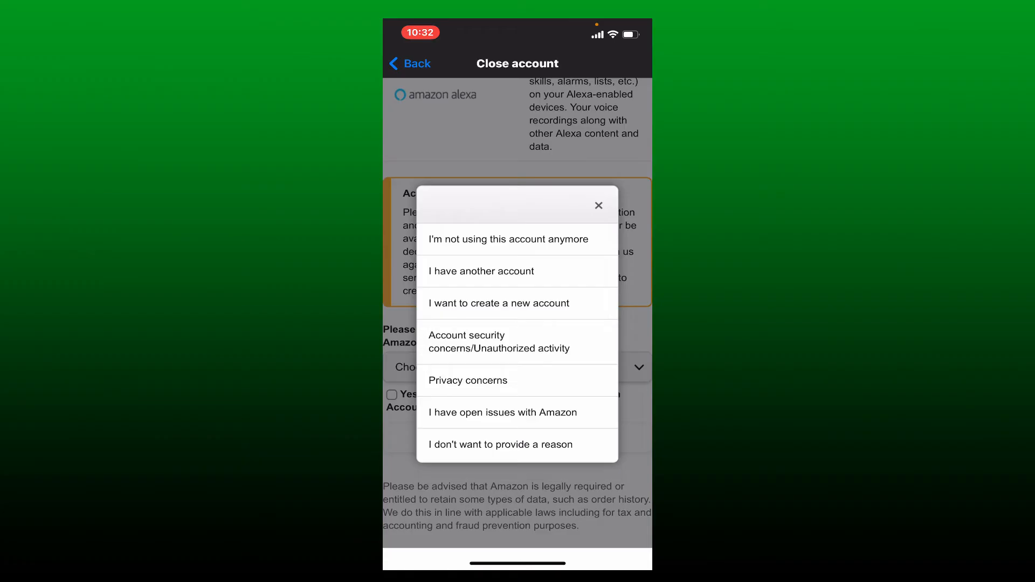
click(481, 271)
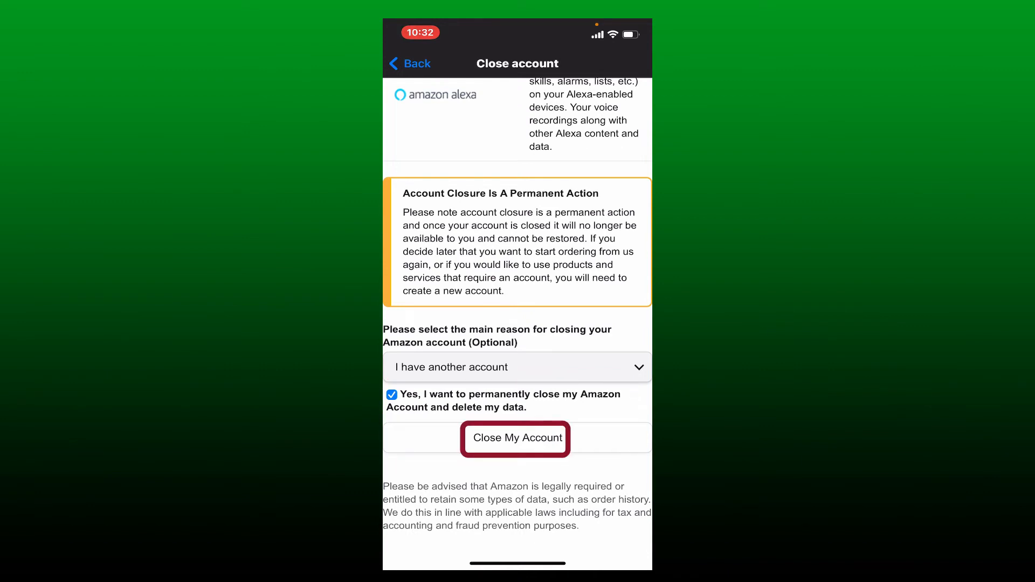
click(516, 439)
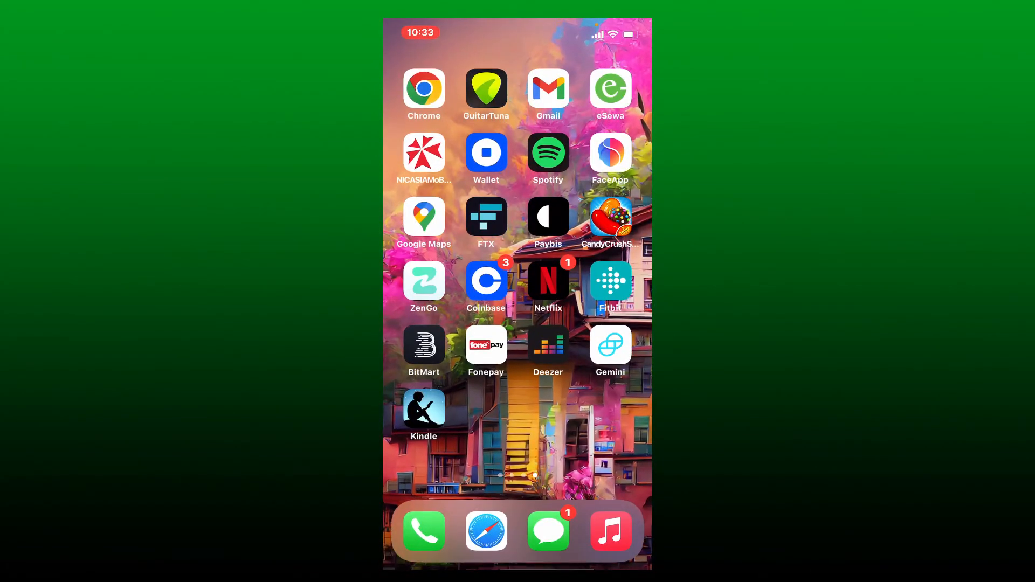
- Use 'Confirm Account Closure' in Amazon's Gmail email, landing on Amazon sign-in in Safari
click(547, 90)
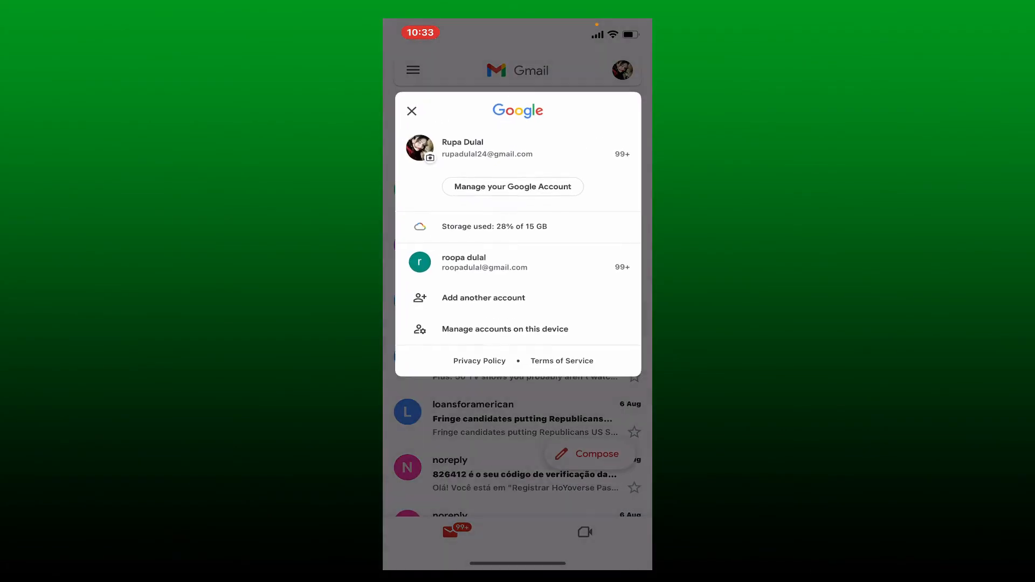
click(411, 110)
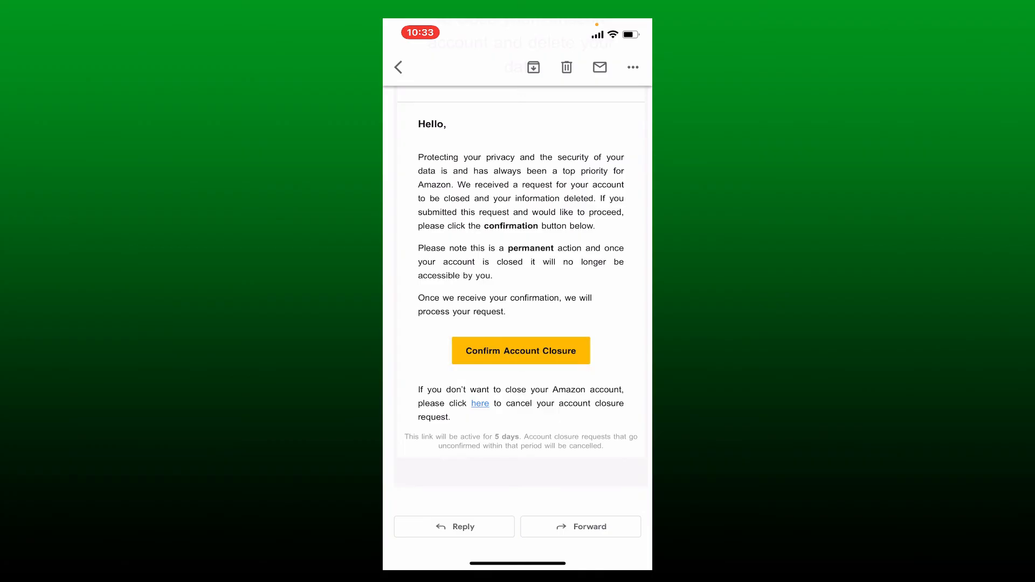
click(519, 351)
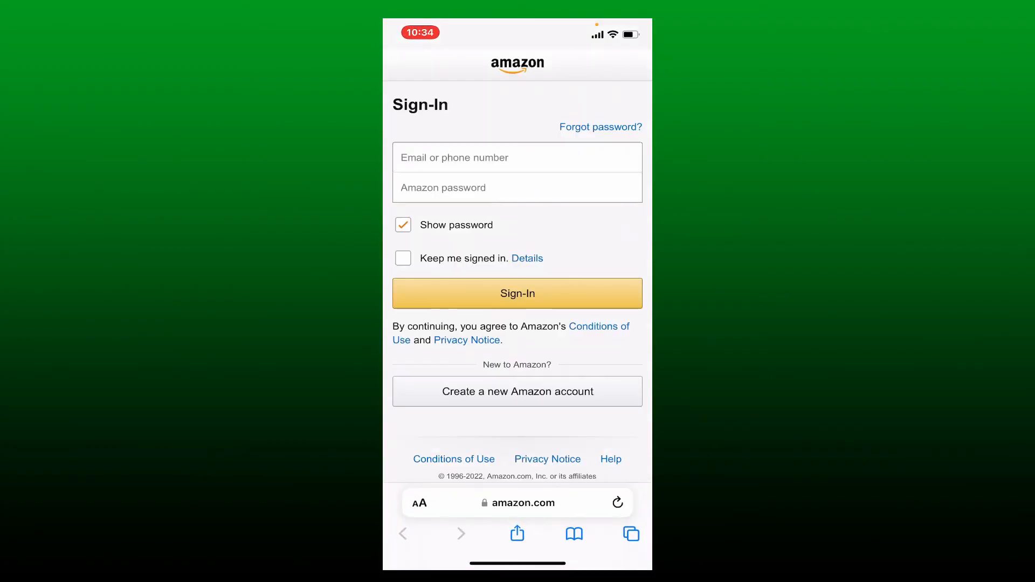